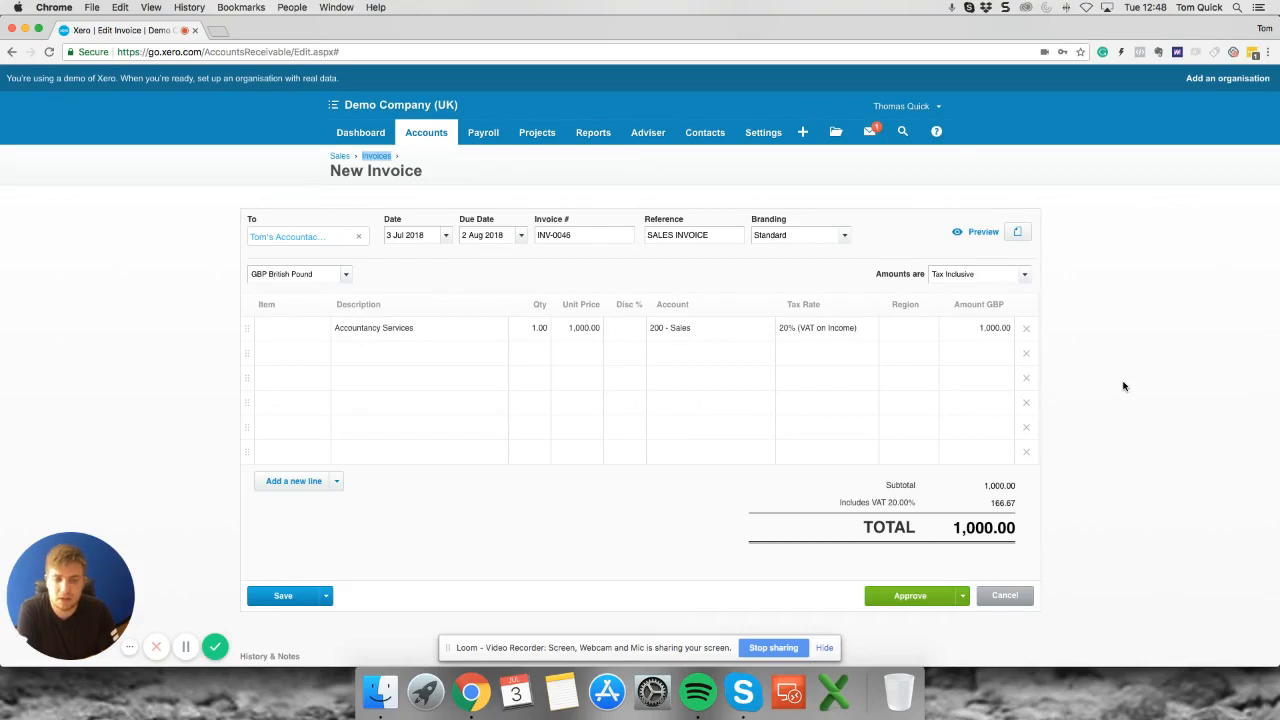
mouse_move(805, 458)
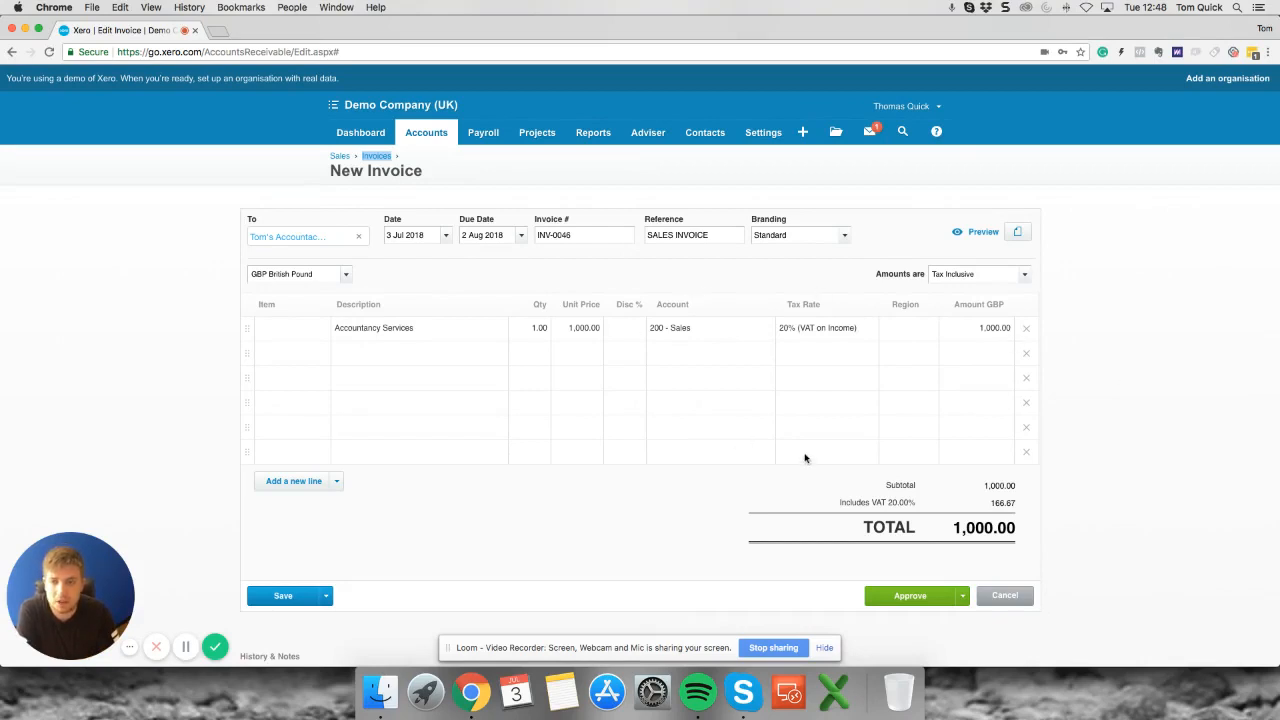
mouse_move(546, 436)
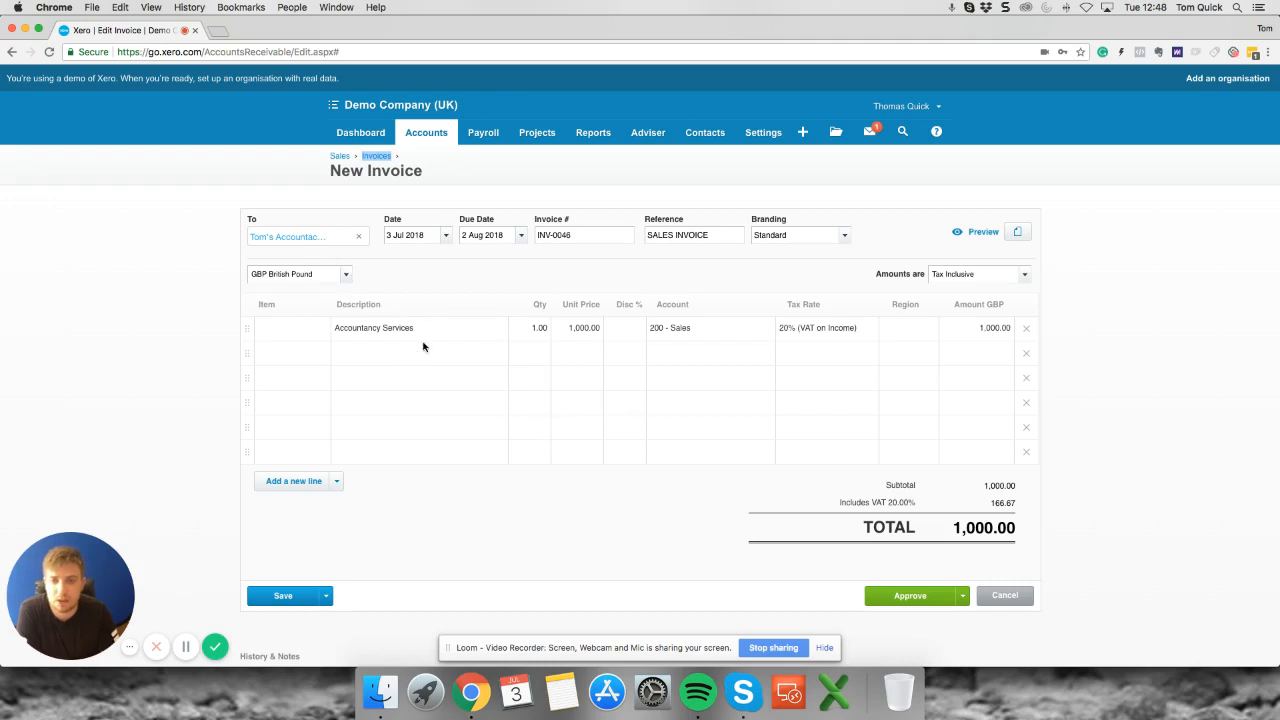
mouse_move(939, 245)
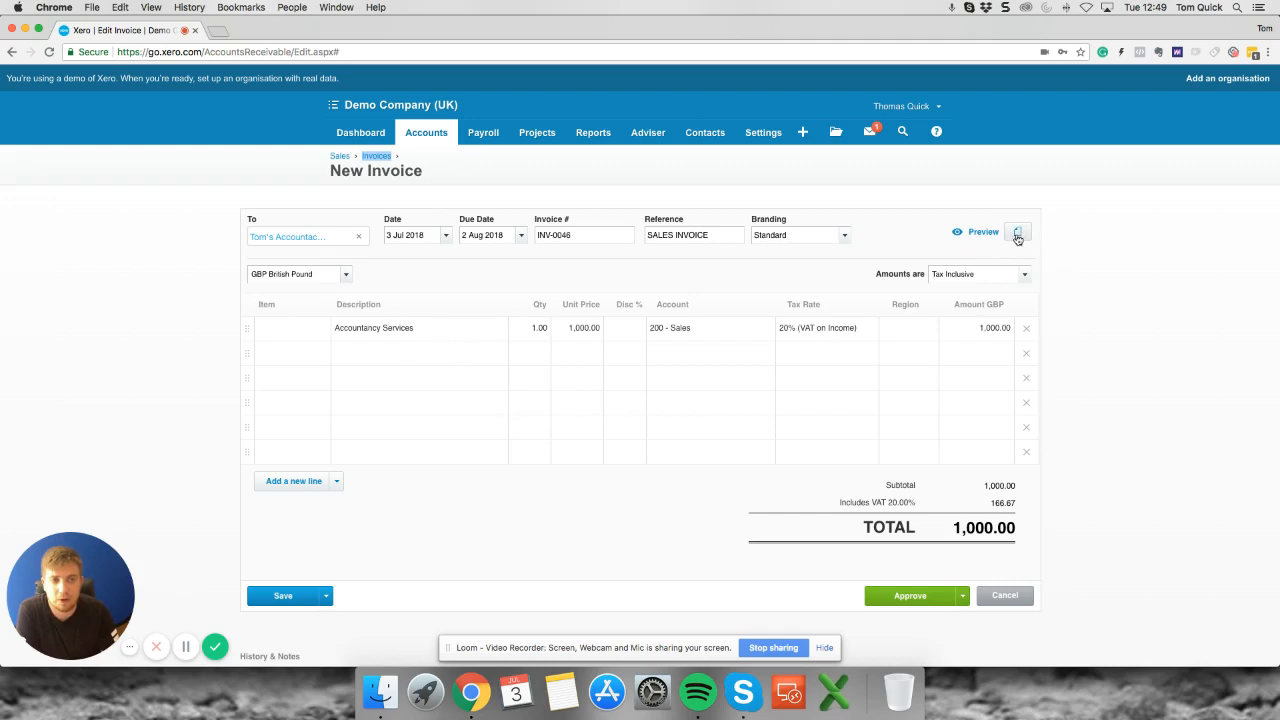
- Check the file library from the invoice's attachments panel, find no files, and cancel back
left_click(1017, 231)
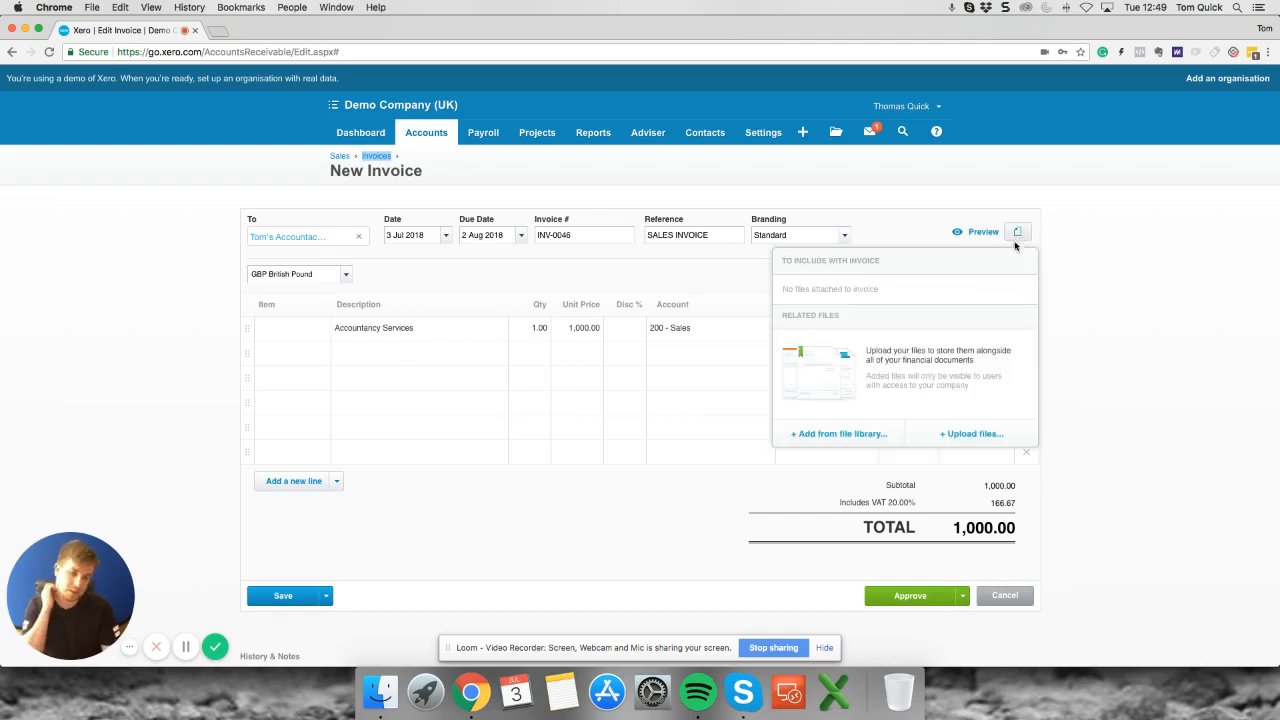
mouse_move(870, 393)
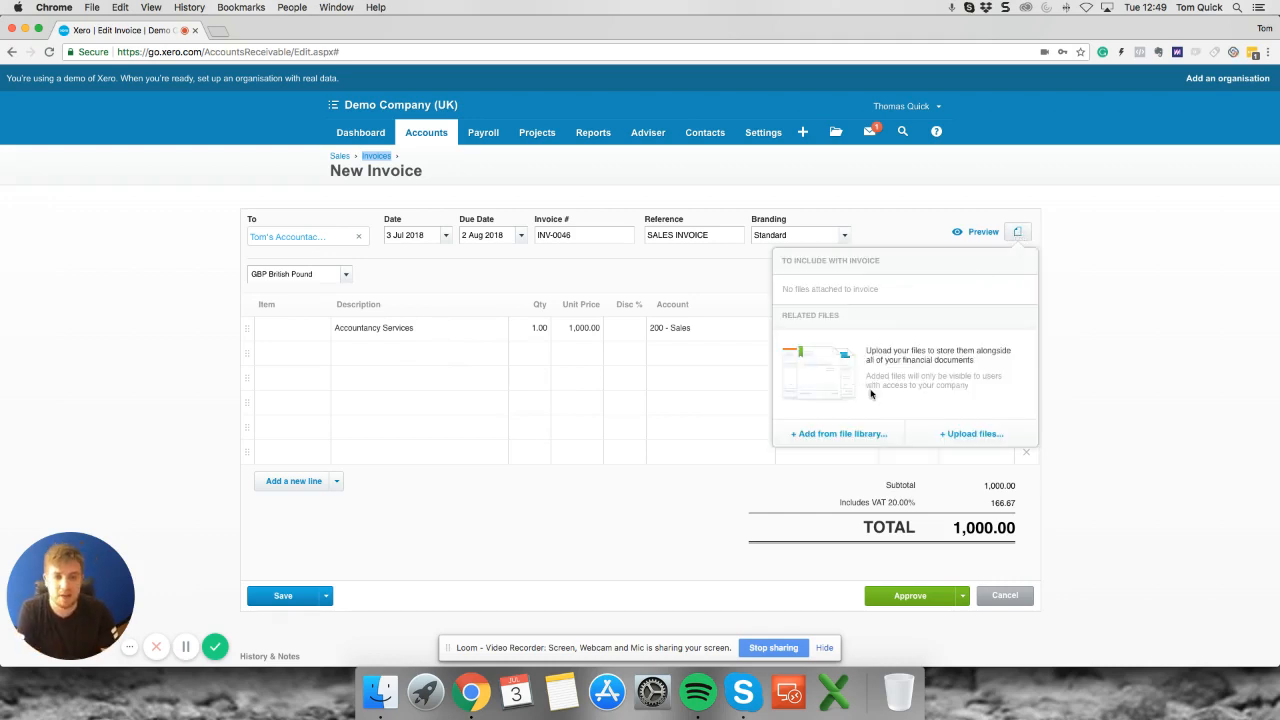
left_click(838, 433)
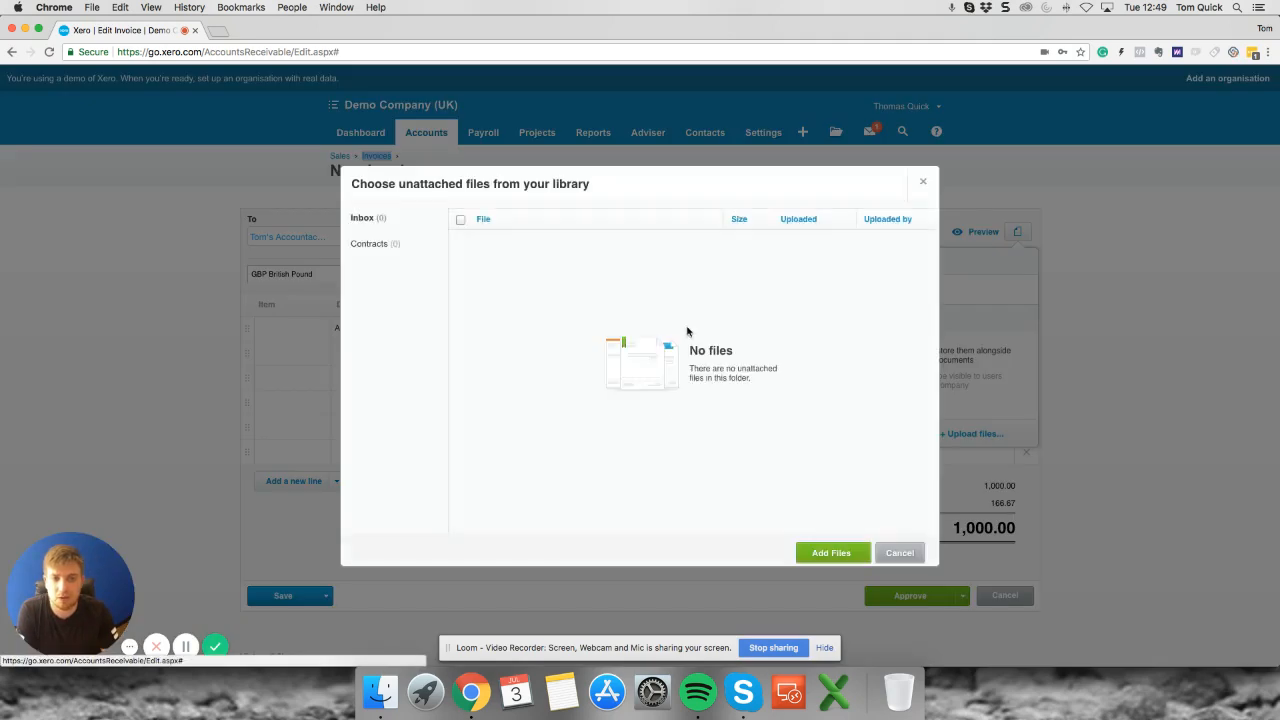
mouse_move(760, 418)
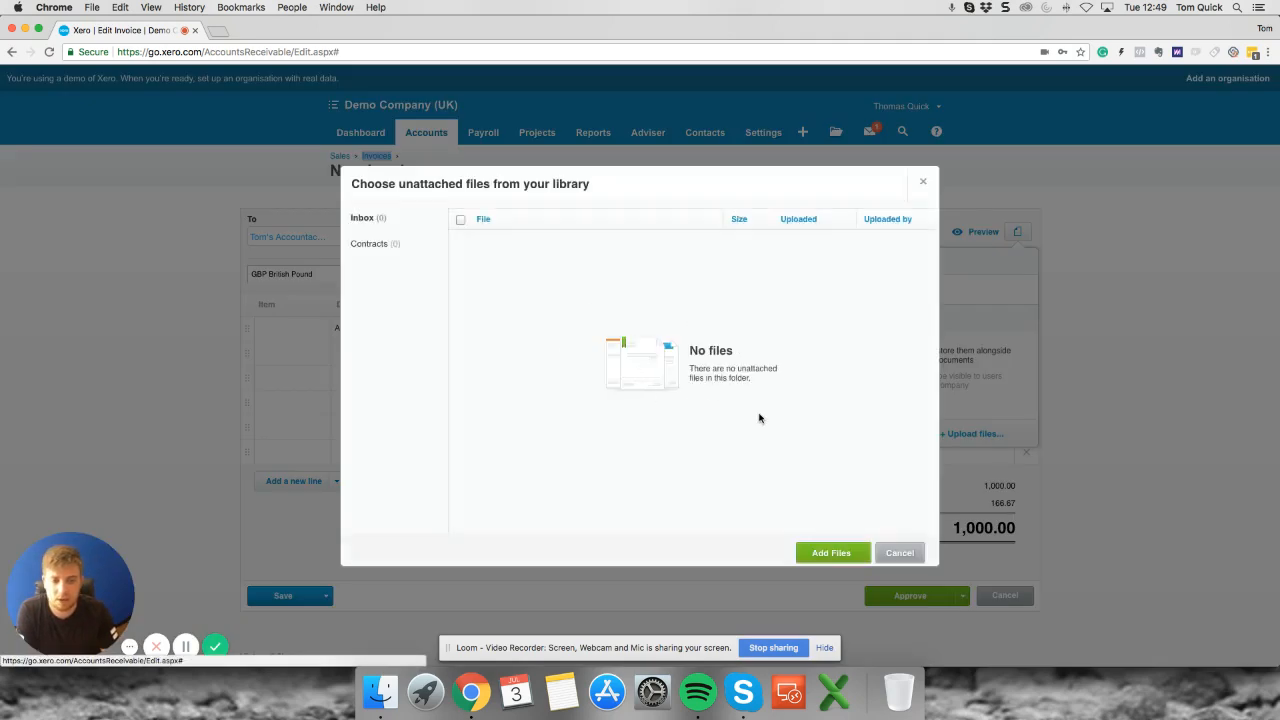
left_click(898, 552)
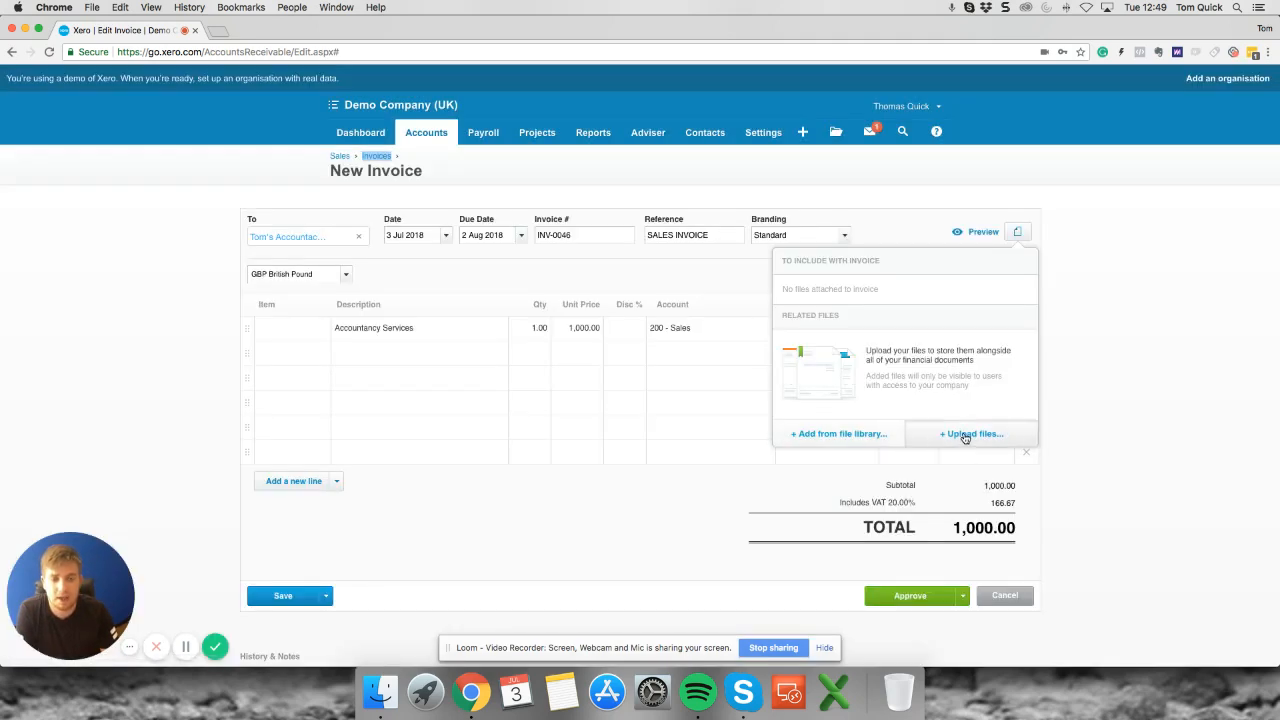
- Upload Invoice INV-0045.pdf from the Downloads folder to the invoice's files
left_click(971, 433)
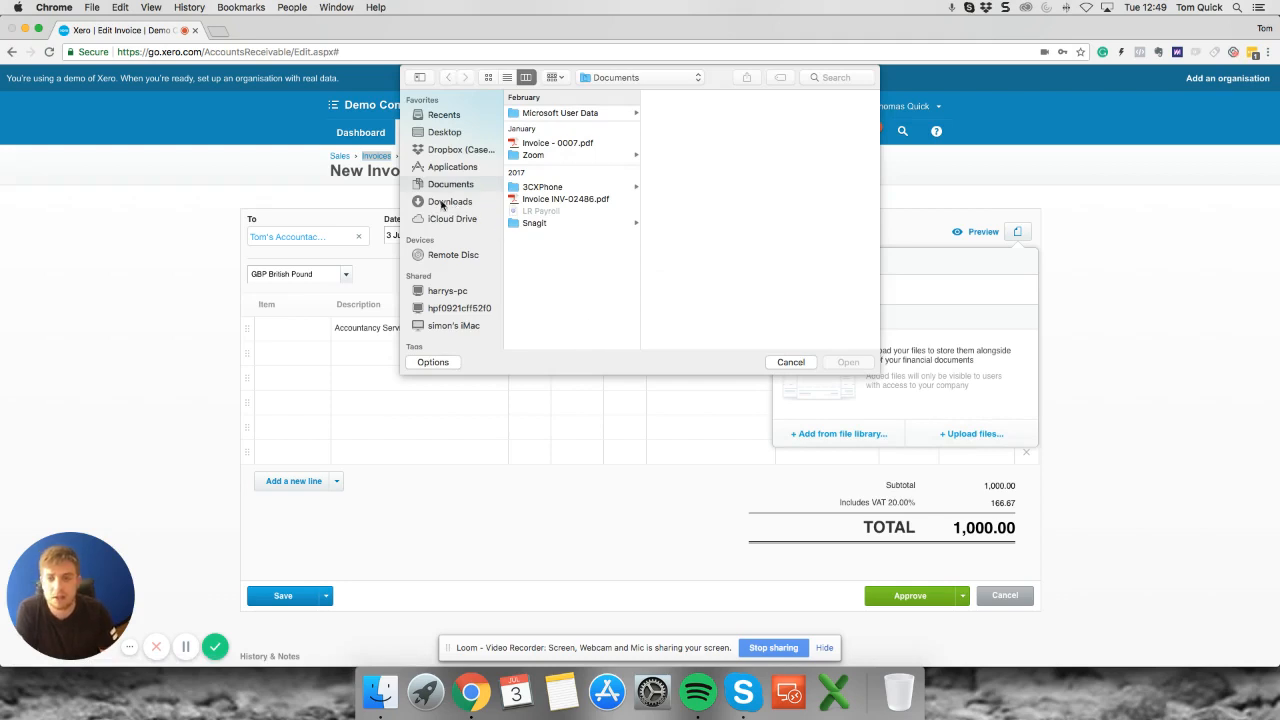
left_click(449, 201)
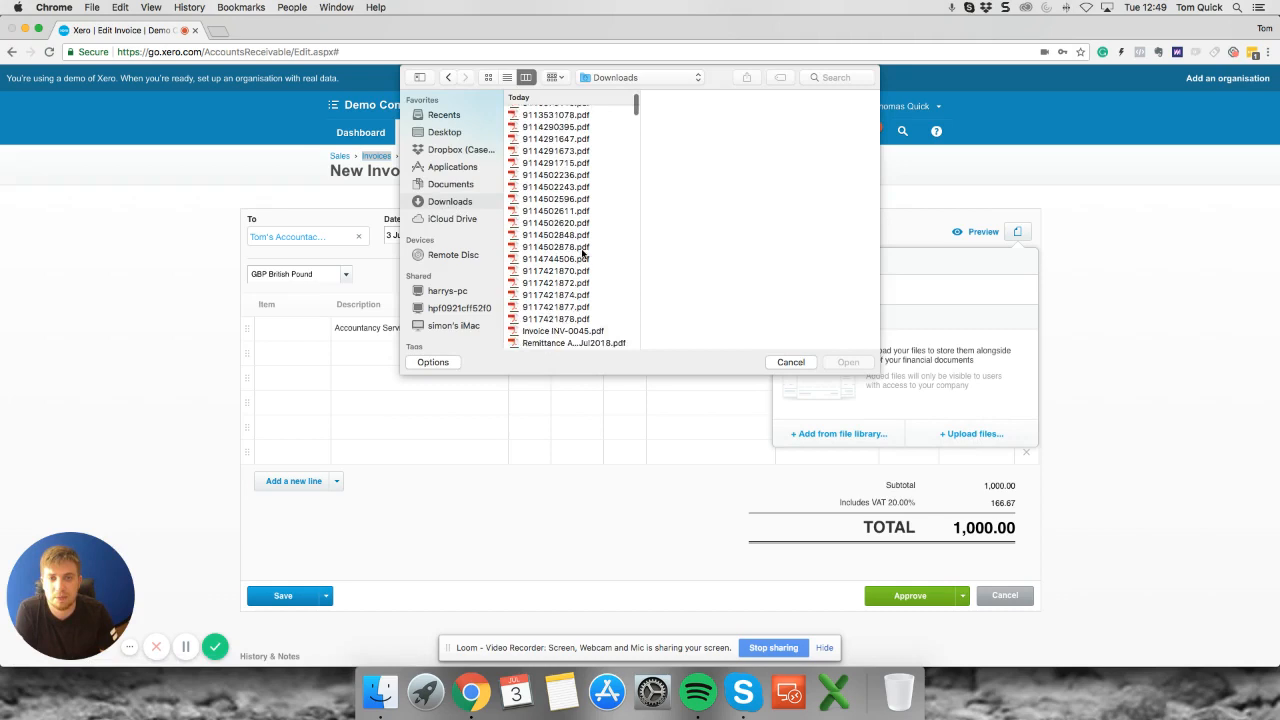
scroll("down", 3)
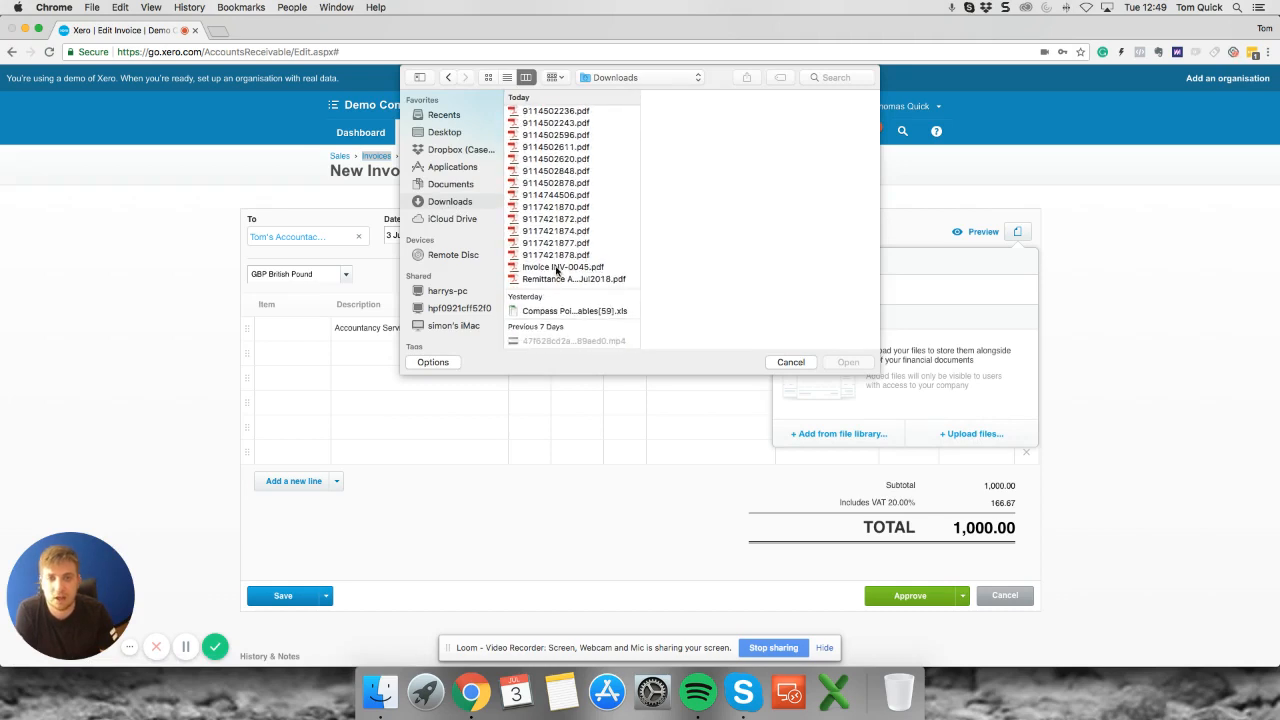
left_click(563, 266)
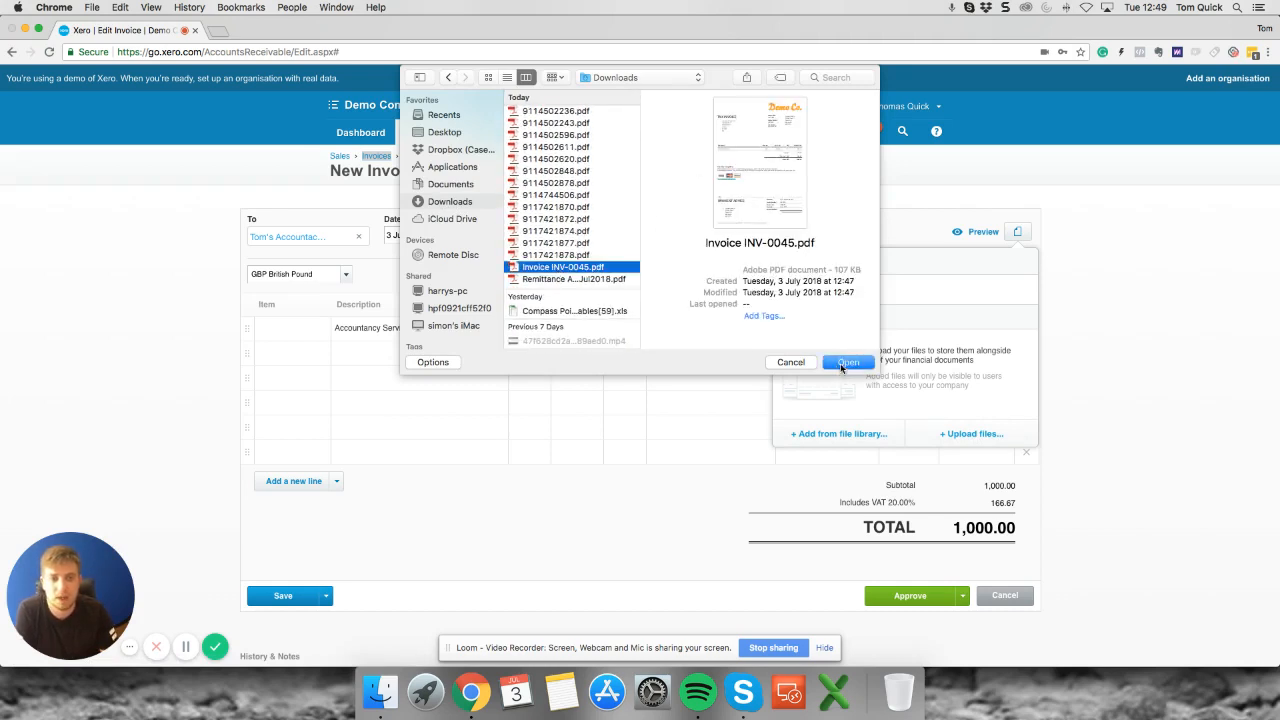
left_click(847, 362)
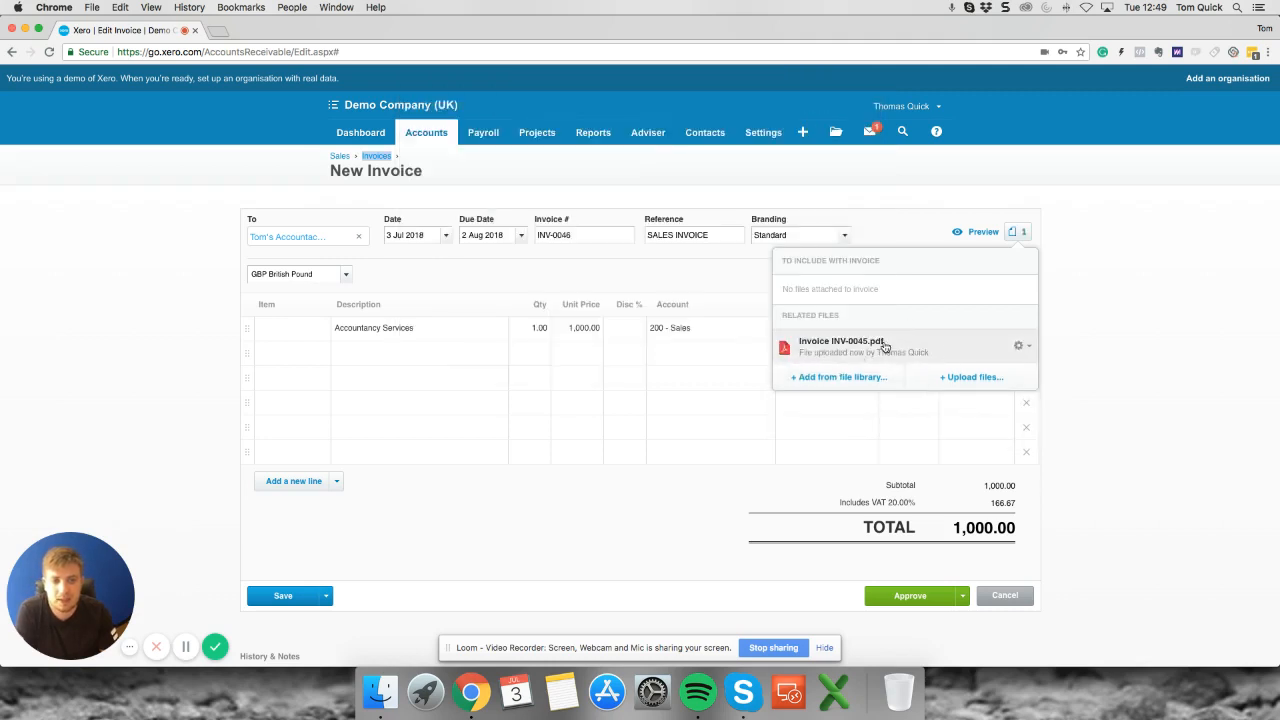
left_click(841, 341)
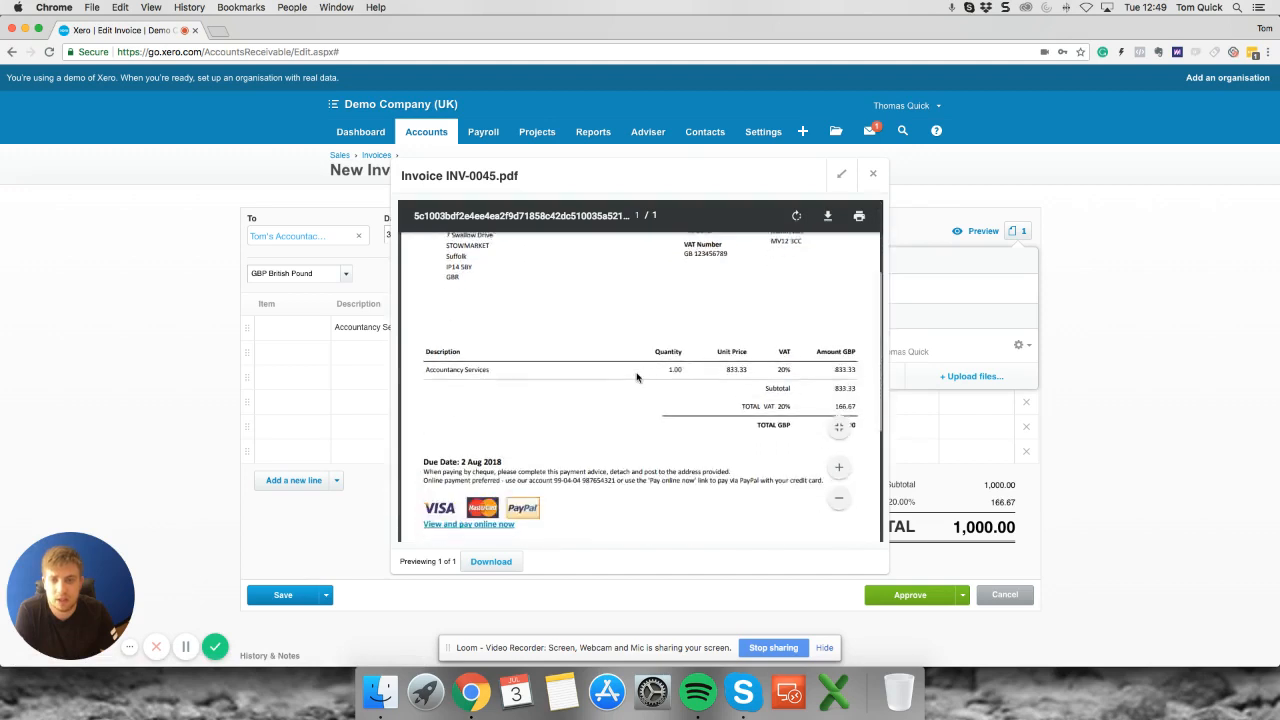
left_click(872, 174)
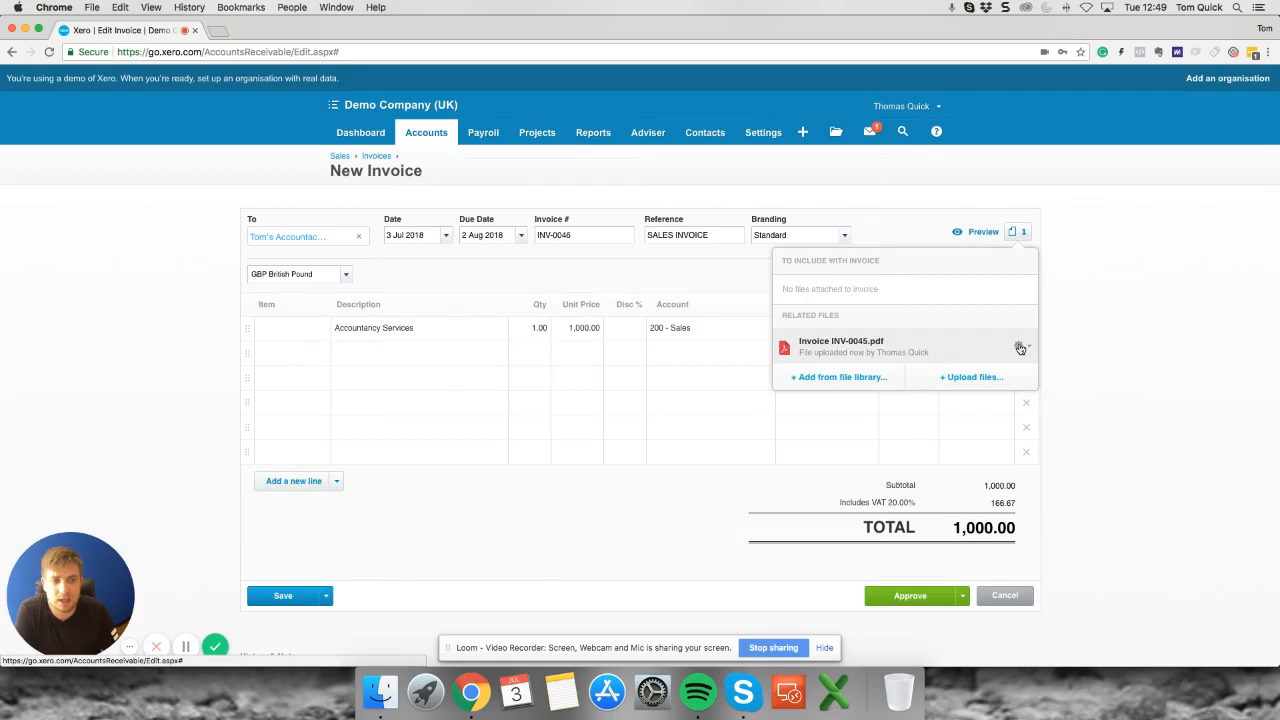
- Mark the INV-0045 PDF as included with the invoice, then approve INV-0046
left_click(1019, 346)
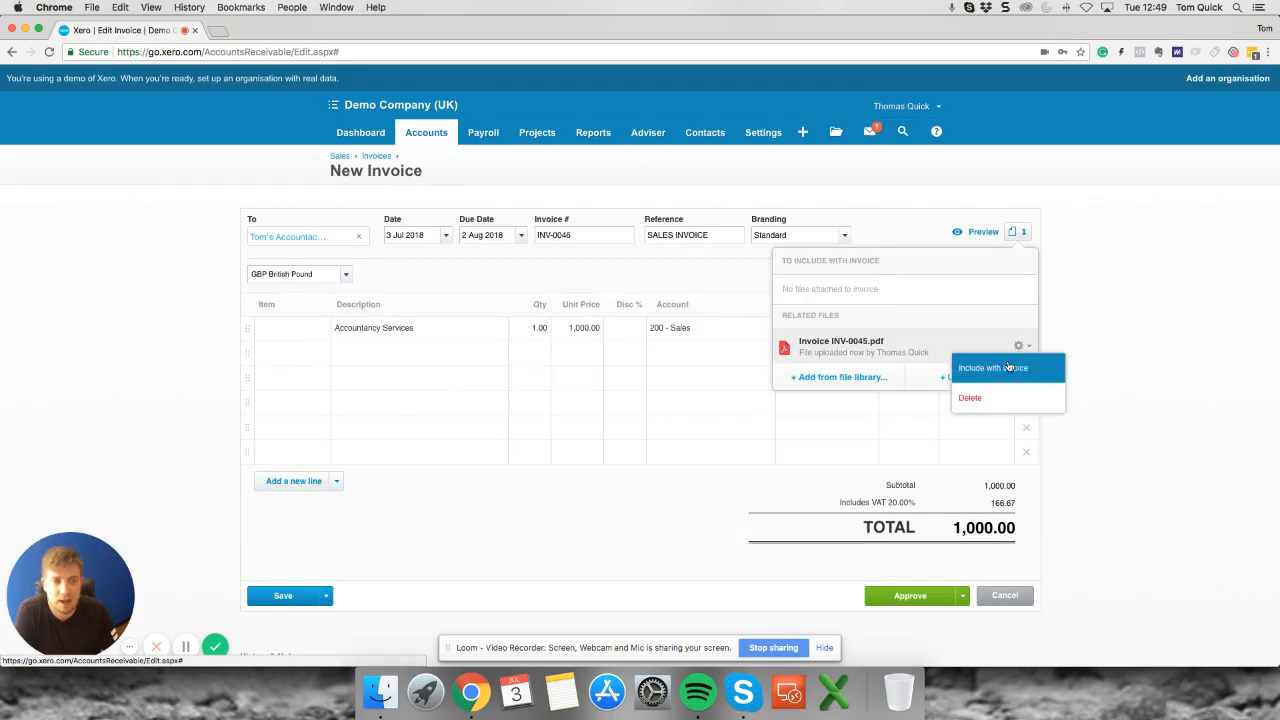
left_click(991, 367)
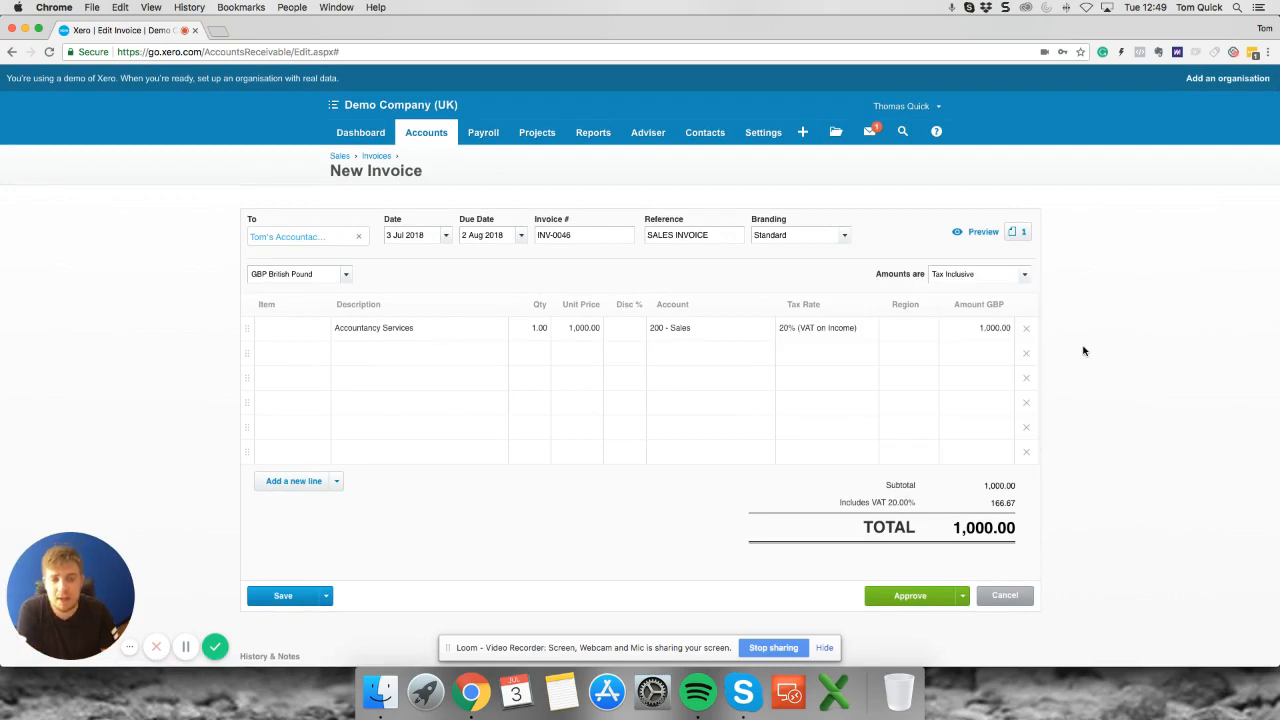
left_click(909, 595)
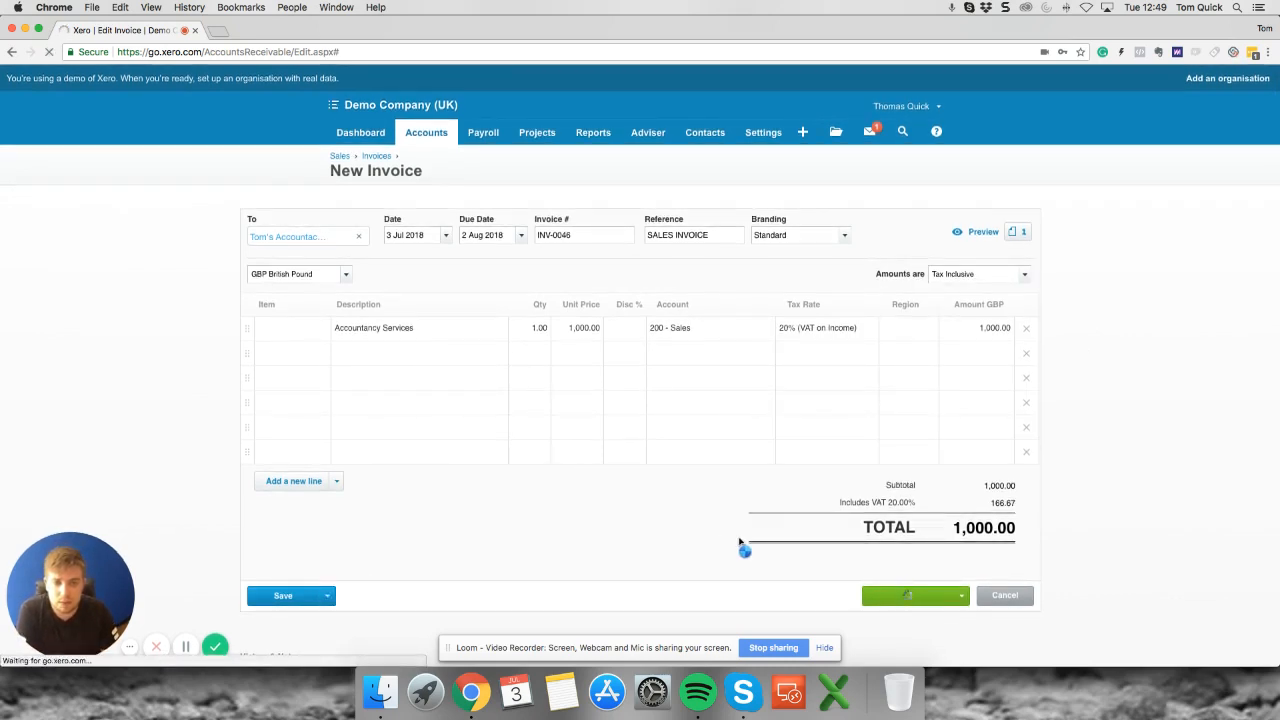
left_click(908, 595)
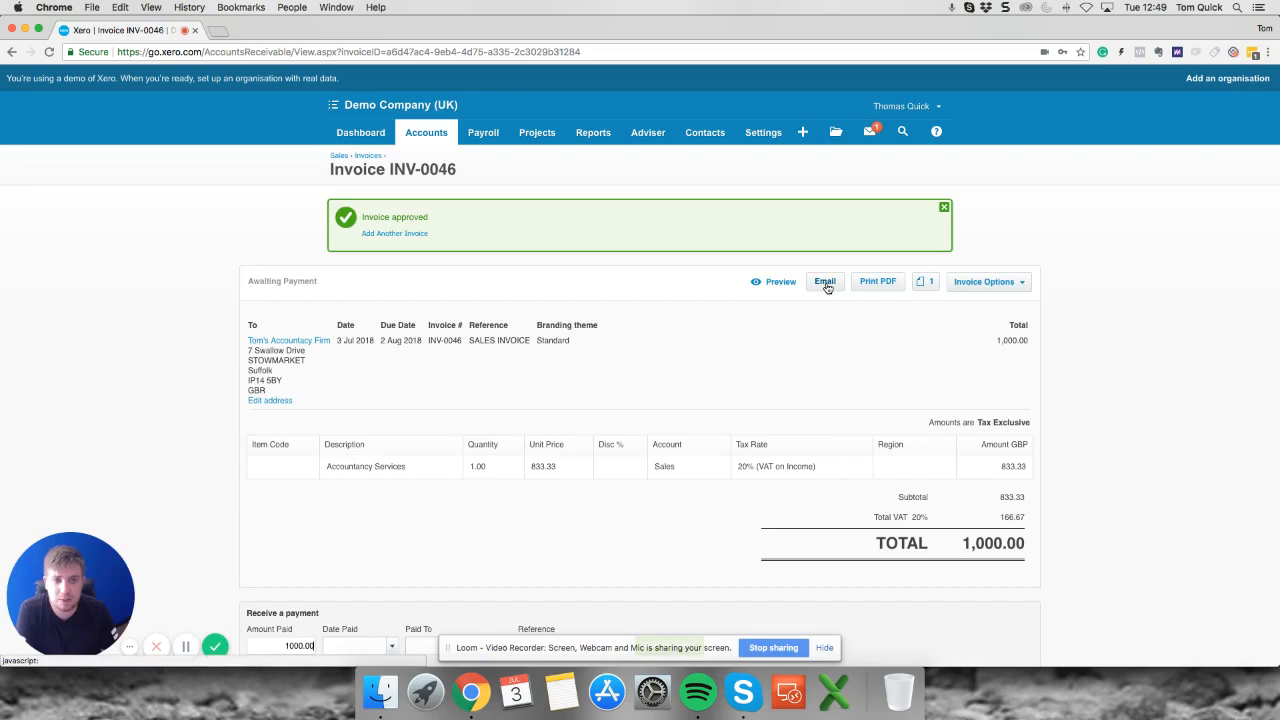
- Send invoice INV-0046 by email to Tom's Accountancy Firm with the INV-0045 PDF
left_click(824, 281)
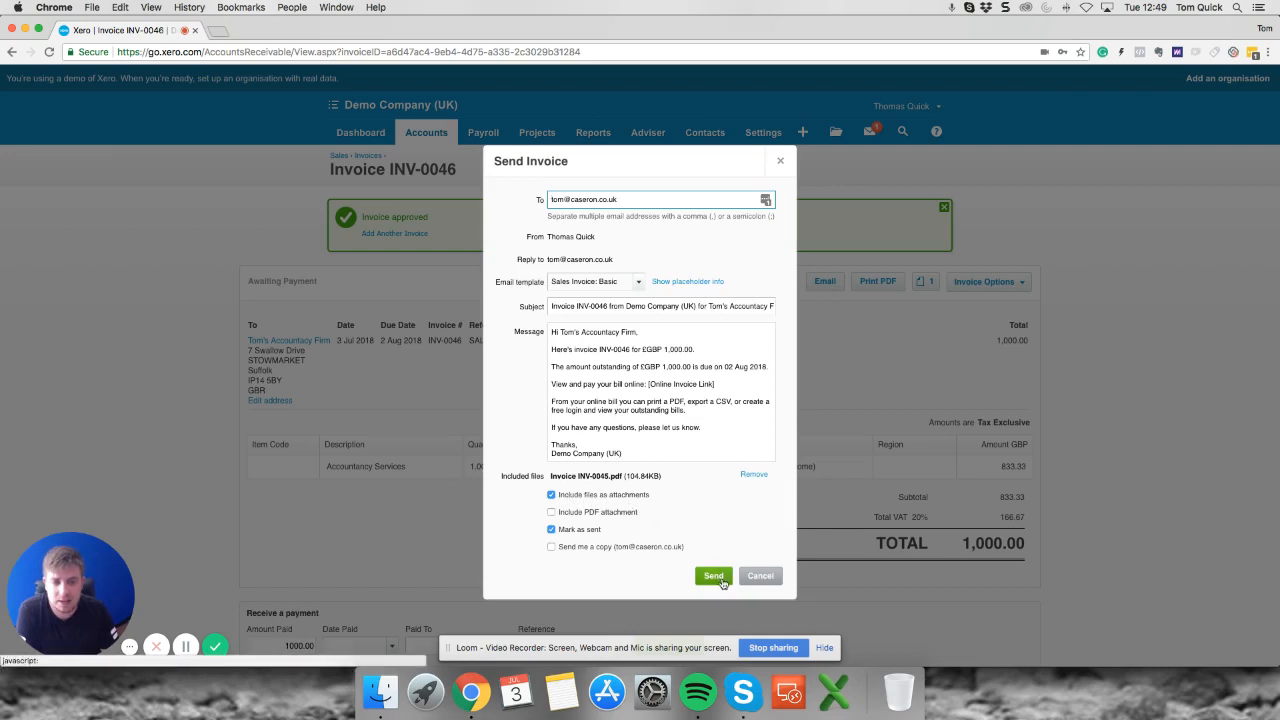
left_click(713, 575)
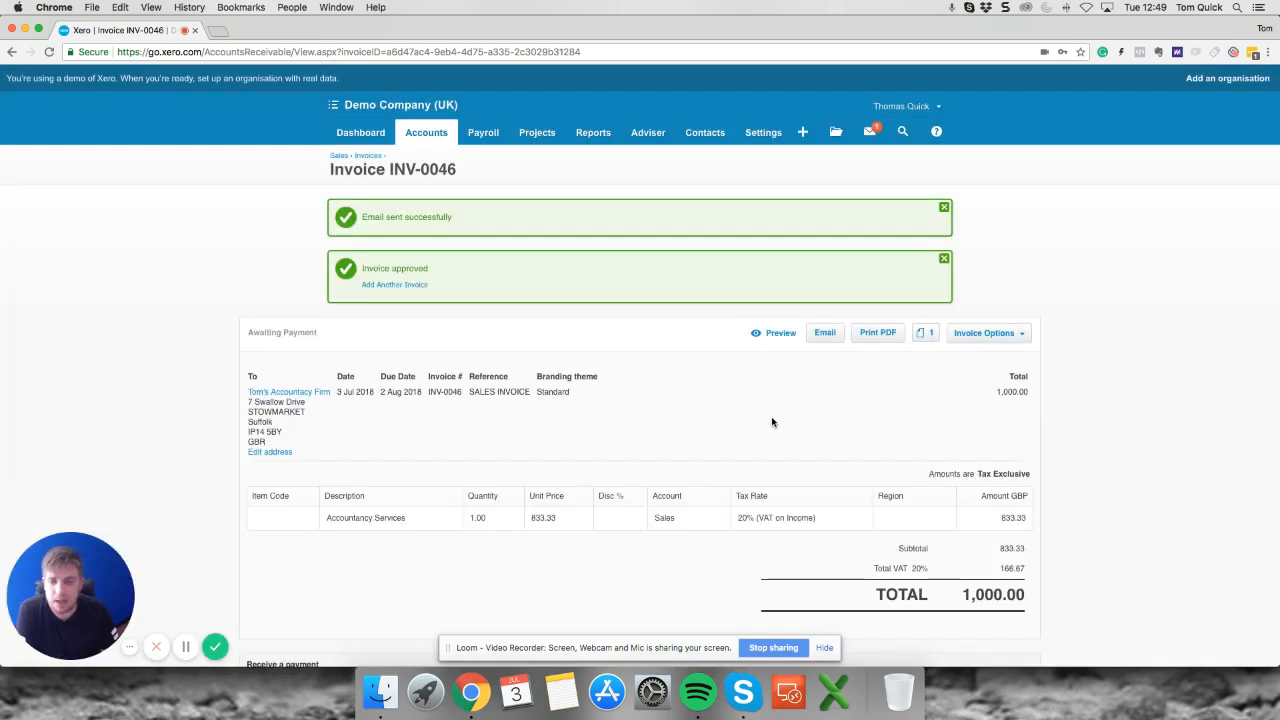